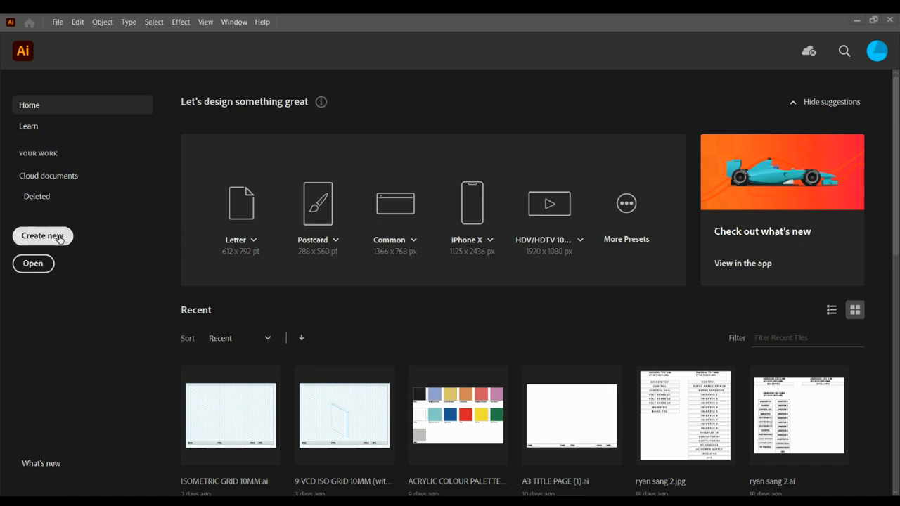
Start a new document from the Home screen's Create new button
click(42, 235)
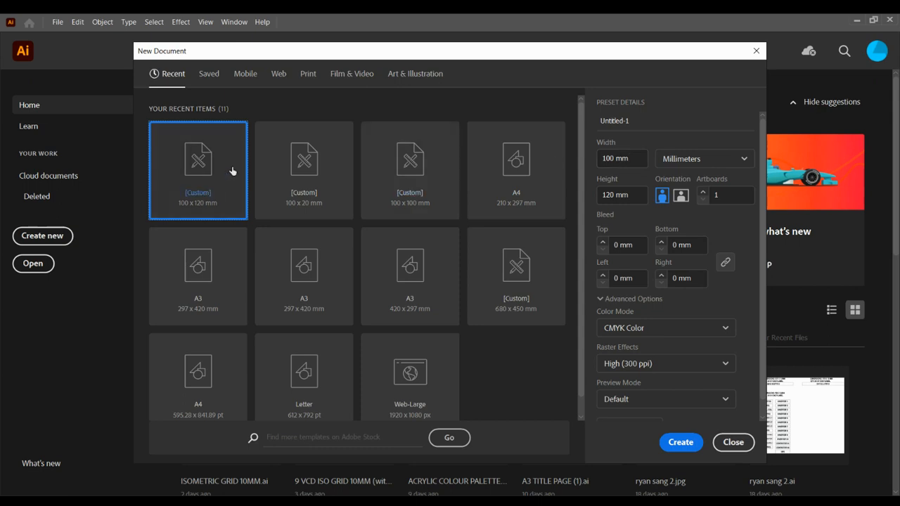
Set width 297 mm and height 420 mm for an A3 portrait document
click(622, 158)
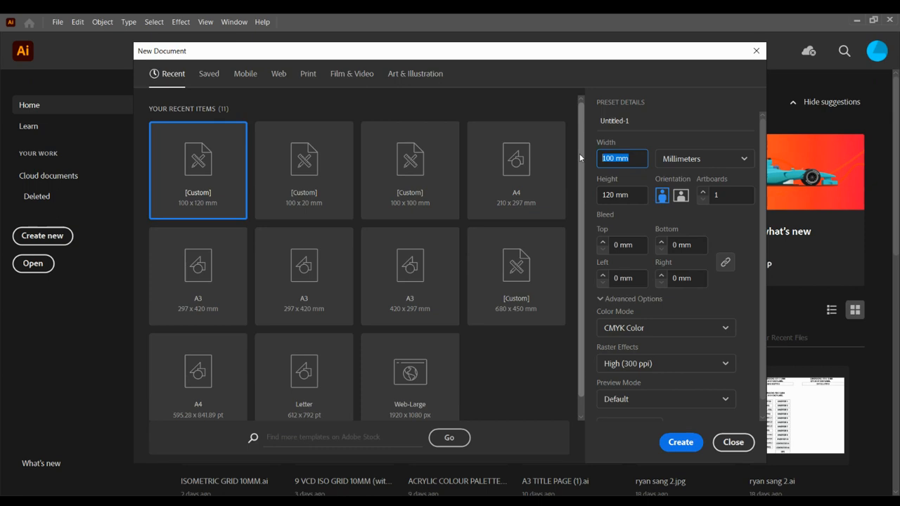
text(297)
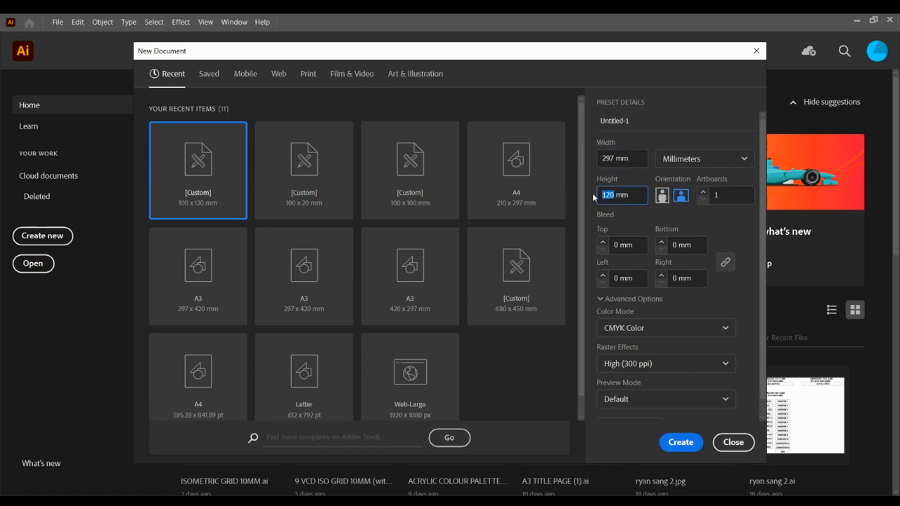
text(420)
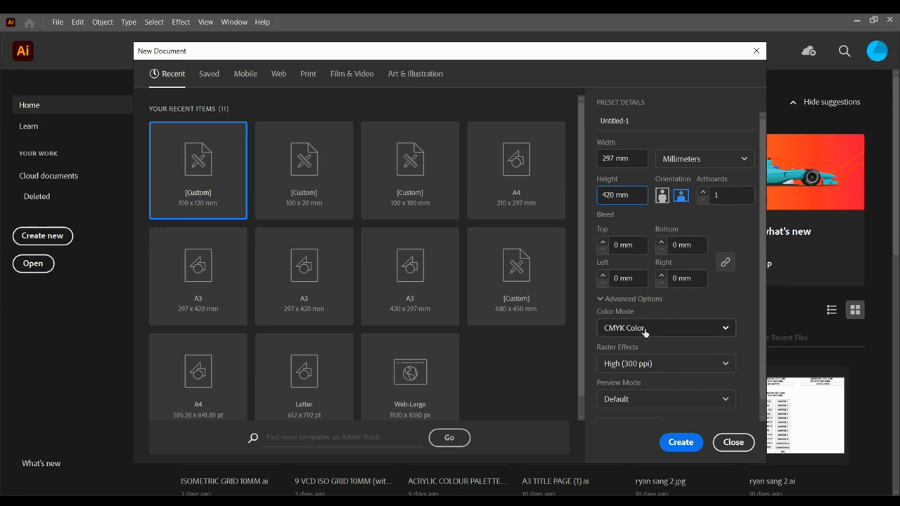
click(622, 195)
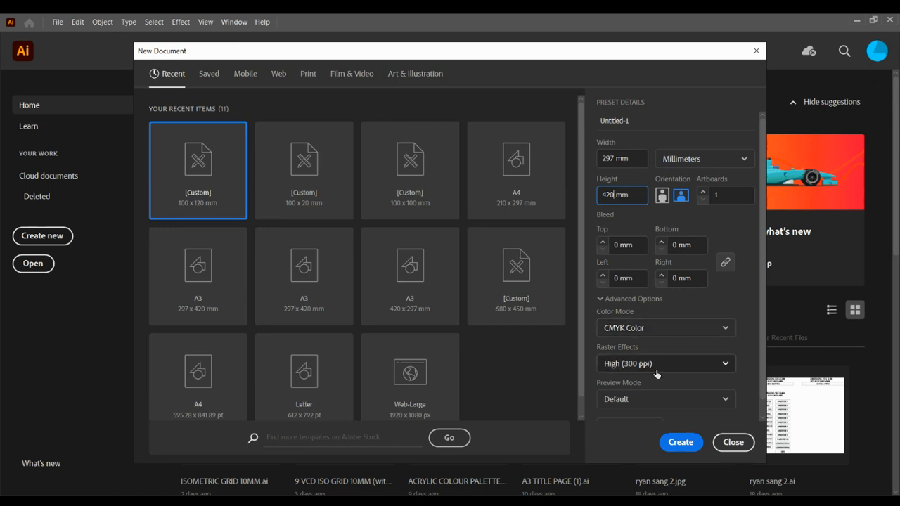
mouse_move(656, 372)
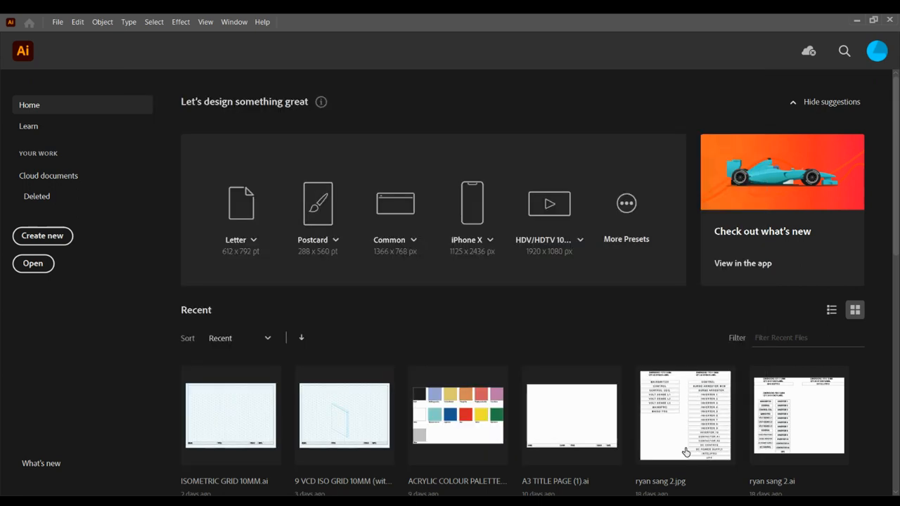
Create the blank A3 portrait Untitled-1 document
click(42, 236)
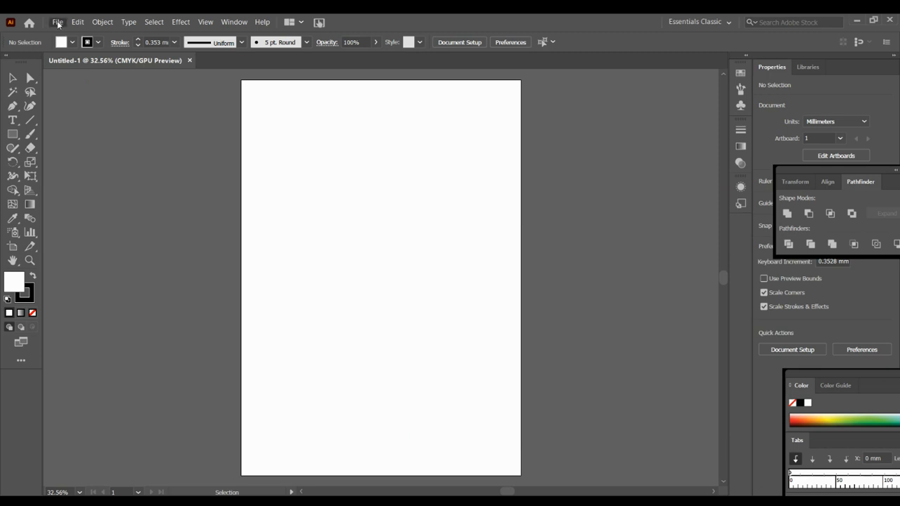
Place usher.JPG from the 11 VCD U2 2020 quotes folder onto the artboard
click(57, 22)
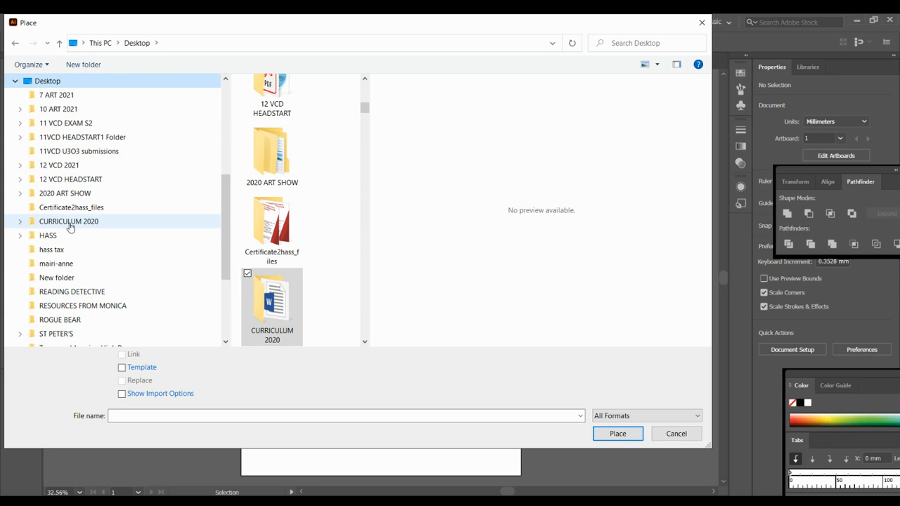
scroll(down, 3)
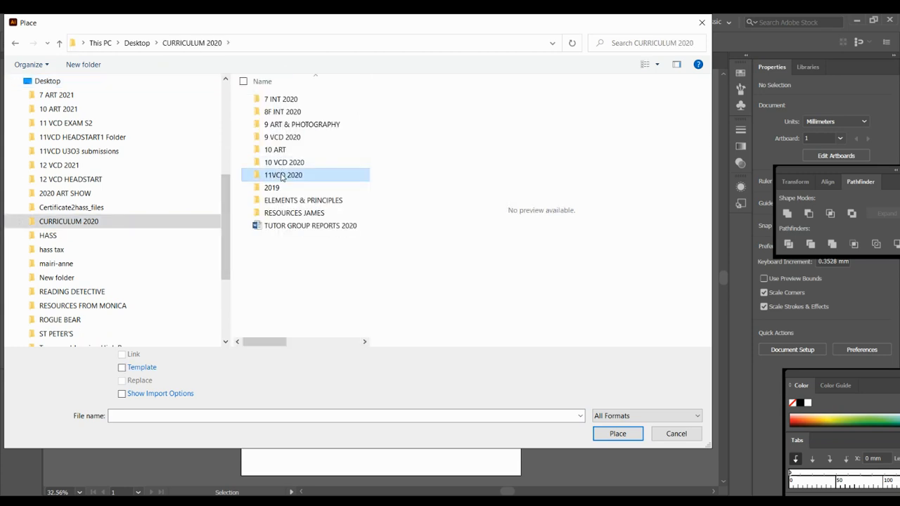
double_click(282, 175)
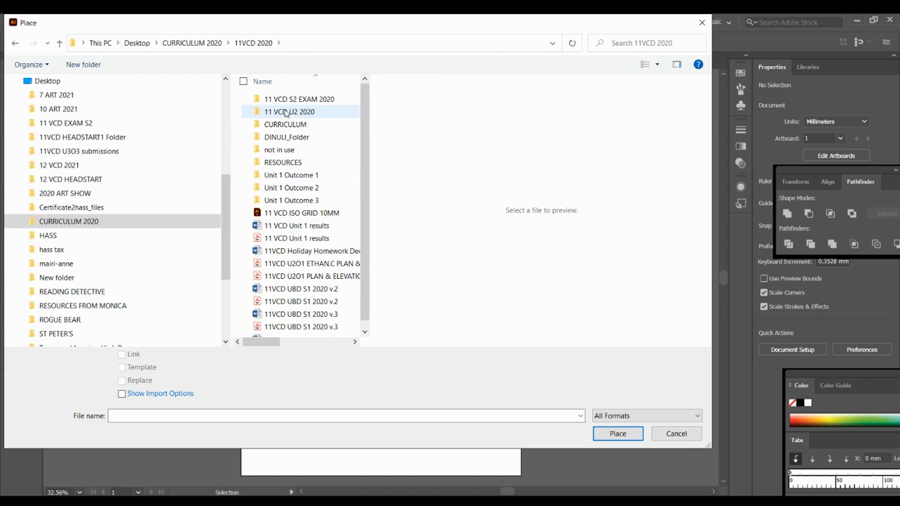
double_click(289, 111)
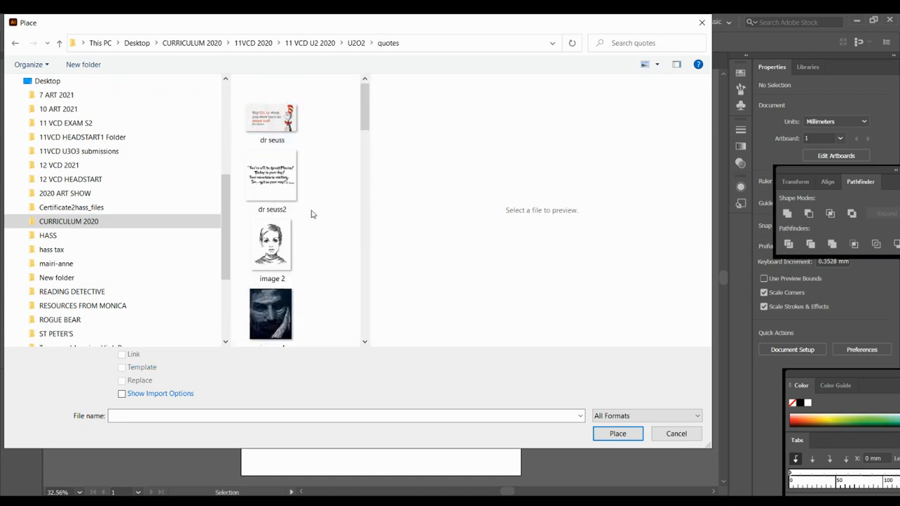
scroll(down, 3)
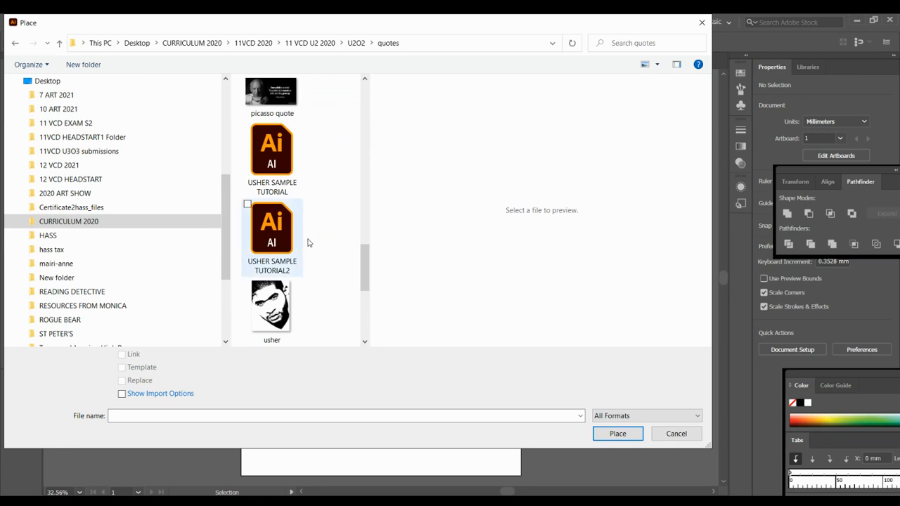
click(676, 433)
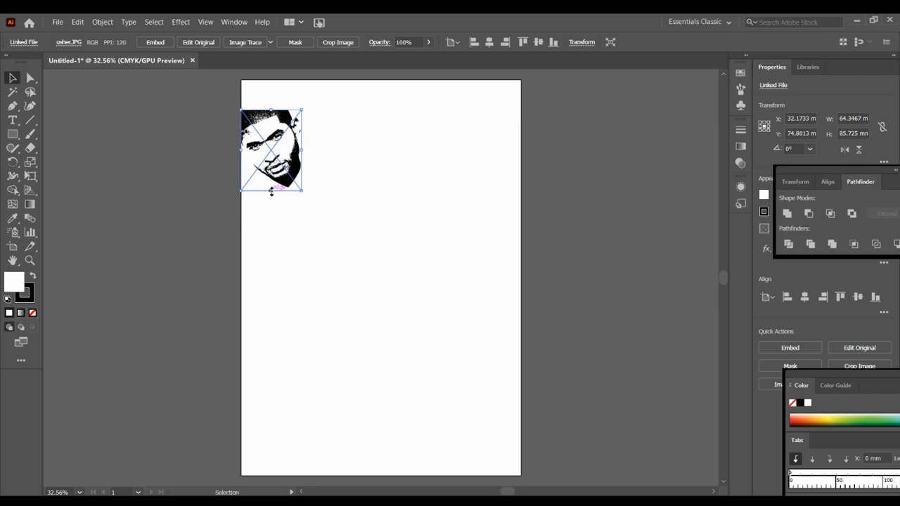
Move the portrait to the top-left and enlarge it to about 297 × 396 mm
drag(272, 190, 271, 246)
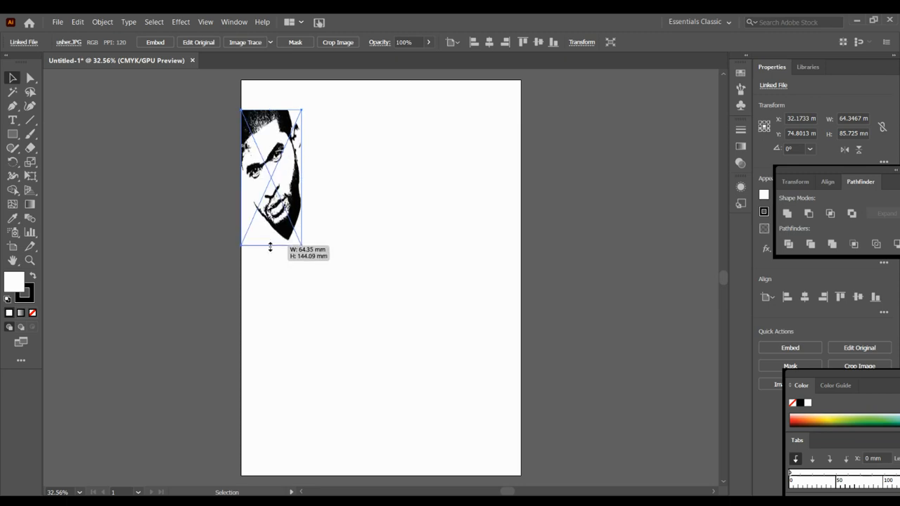
drag(270, 246, 270, 190)
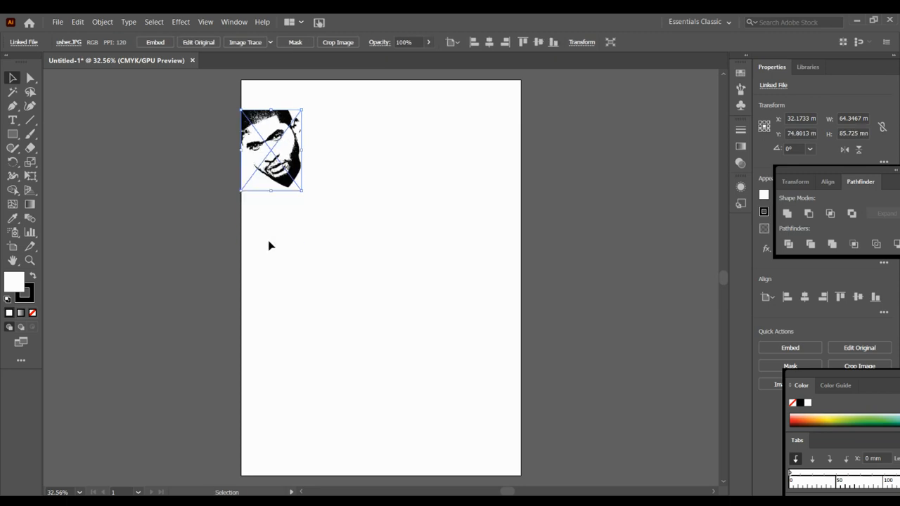
drag(271, 150, 271, 121)
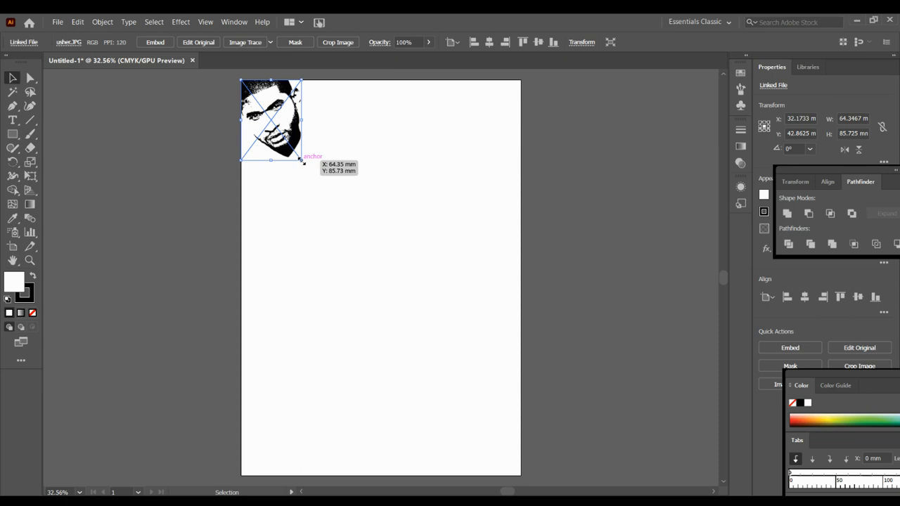
drag(302, 160, 483, 262)
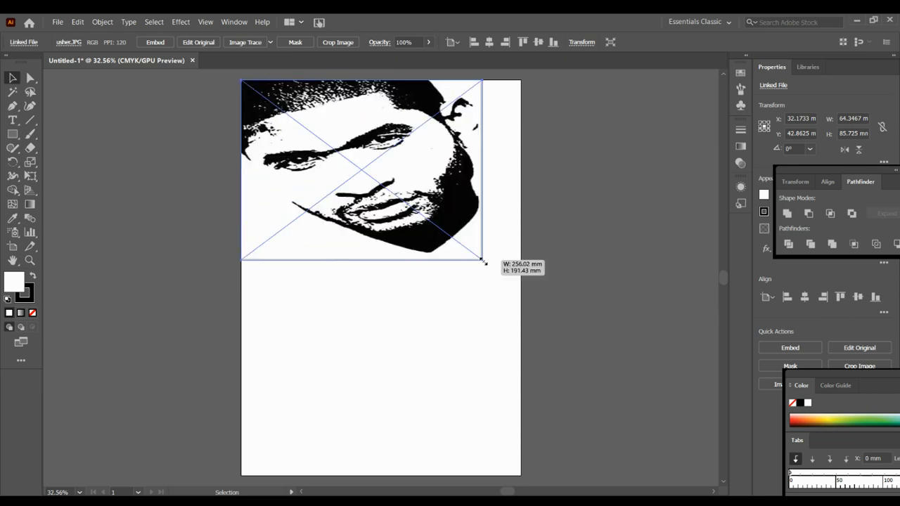
drag(483, 264, 397, 245)
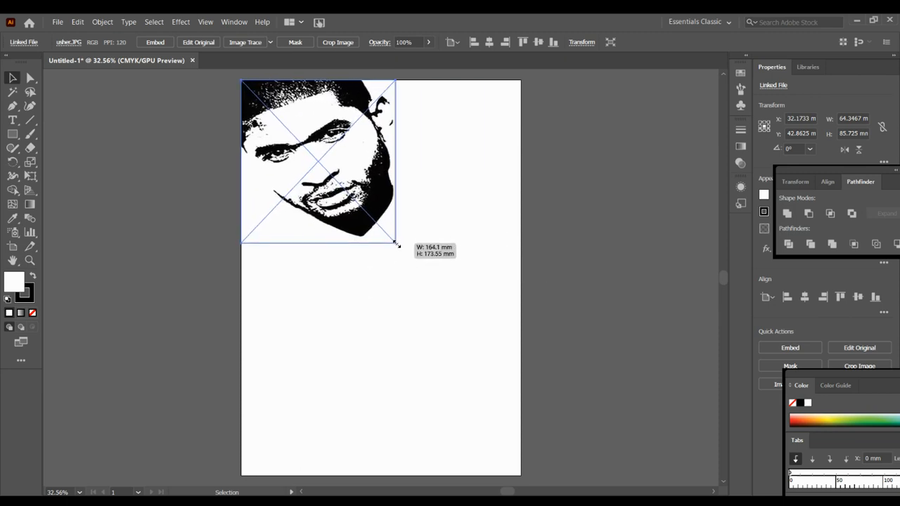
drag(398, 244, 398, 299)
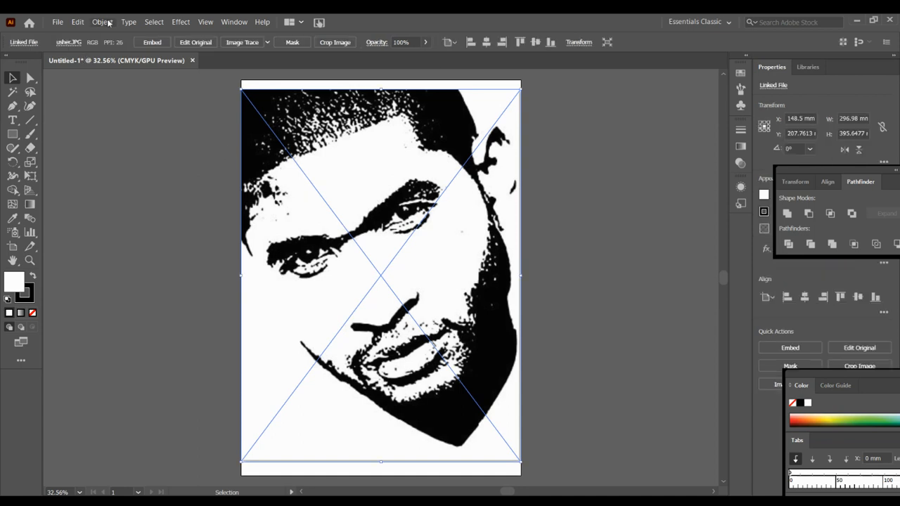
Set the portrait's opacity to 30% in the Control bar
click(404, 42)
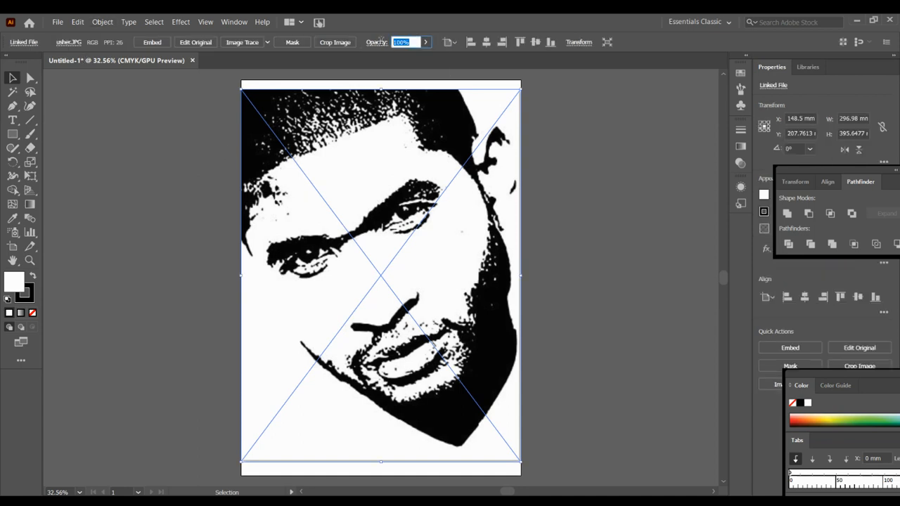
text(30)
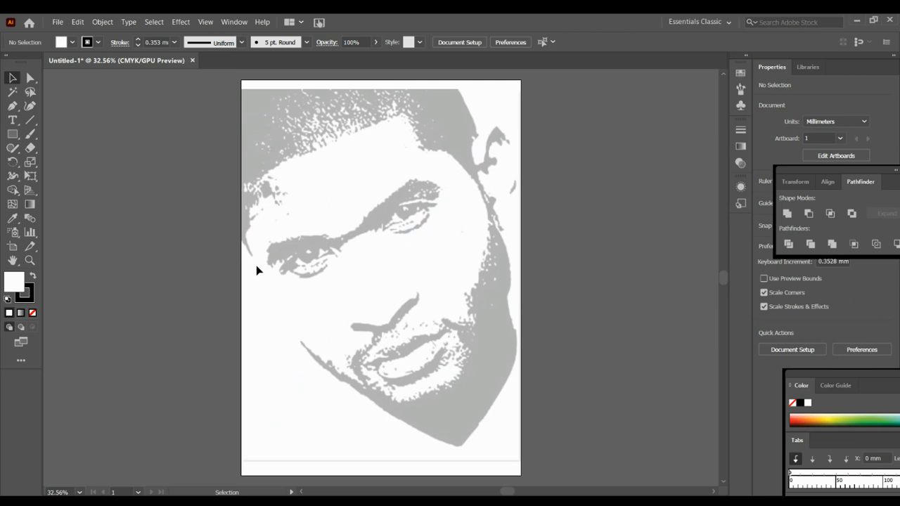
mouse_move(115, 165)
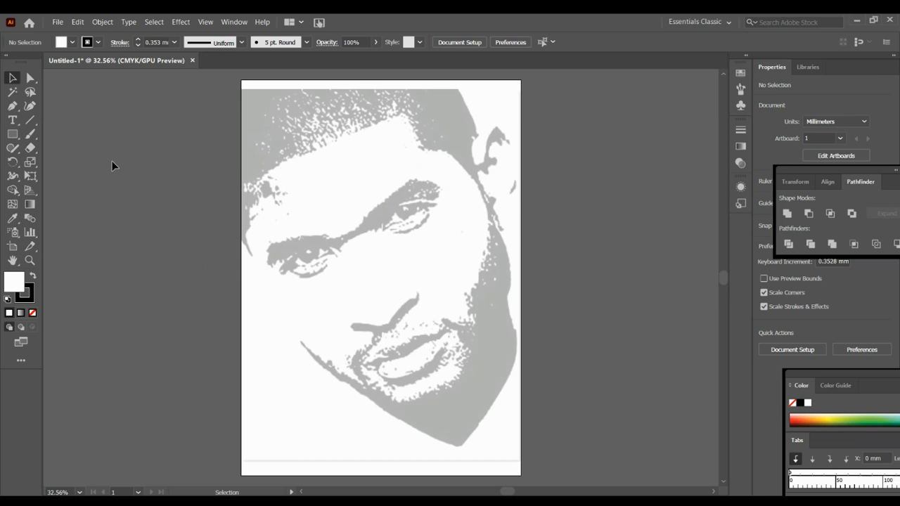